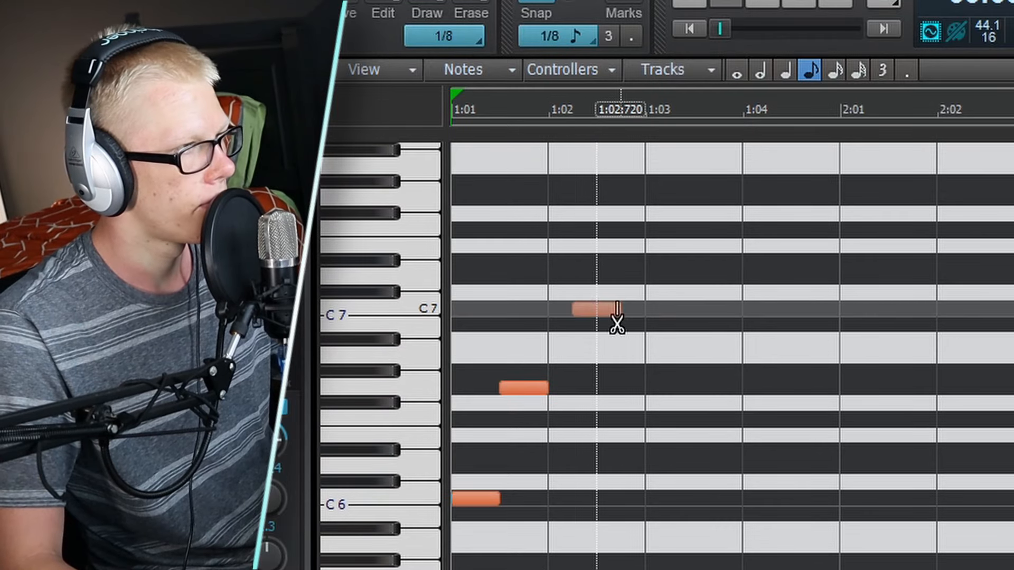
- Split the melody's C7 note at about 1:02:720 into two parts
left_click(618, 309)
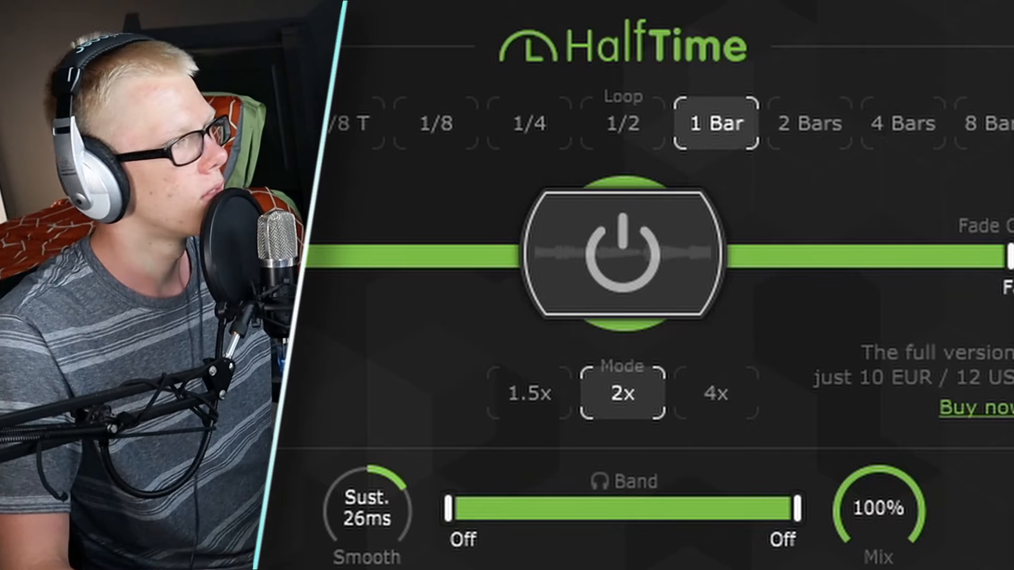
- Set HalfTime to a 1/2-bar loop, band upper limit 2.63kHz and 10ms smoothing
left_click(528, 395)
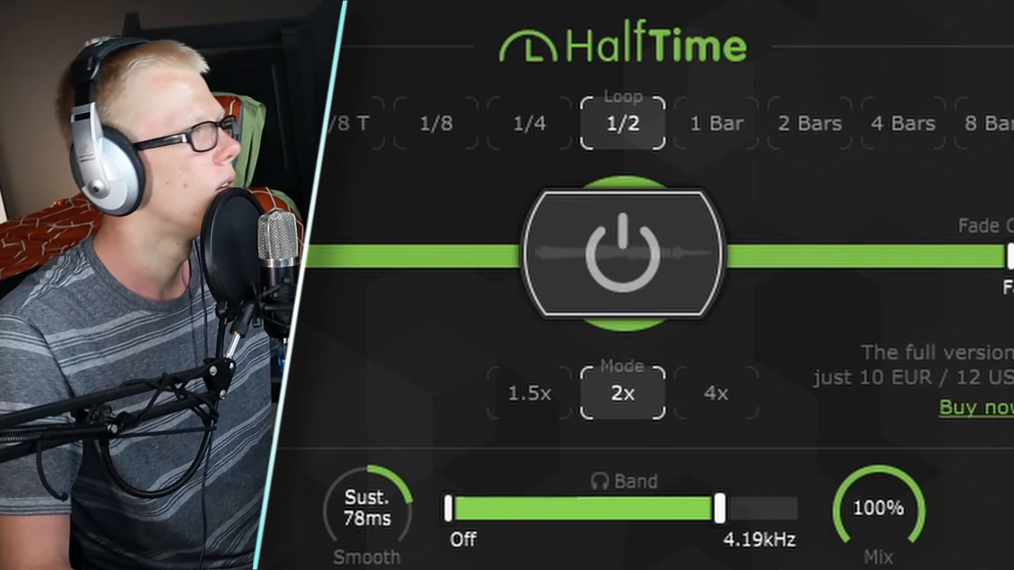
left_click_drag(721, 511, 695, 510)
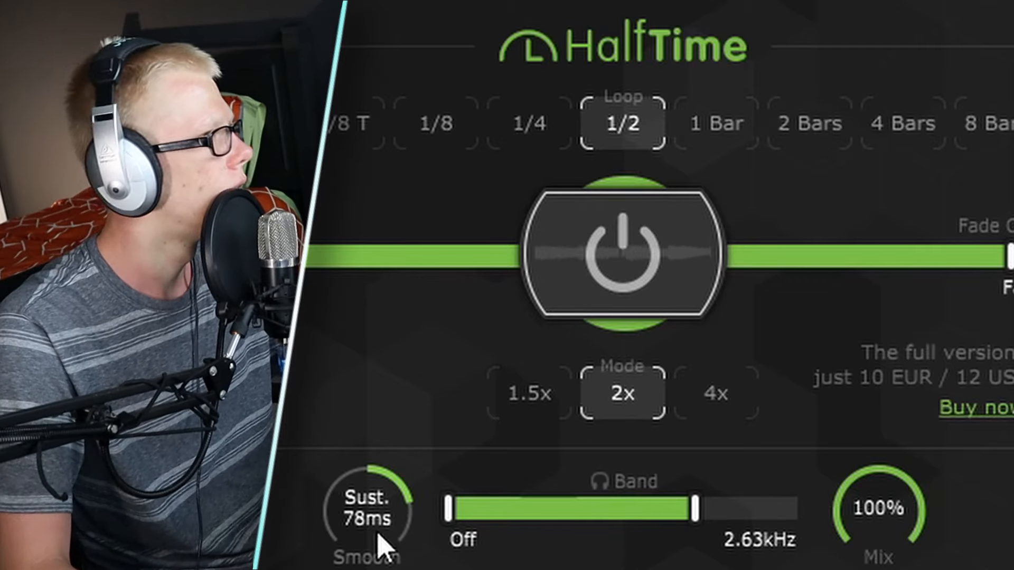
left_click_drag(372, 511, 388, 544)
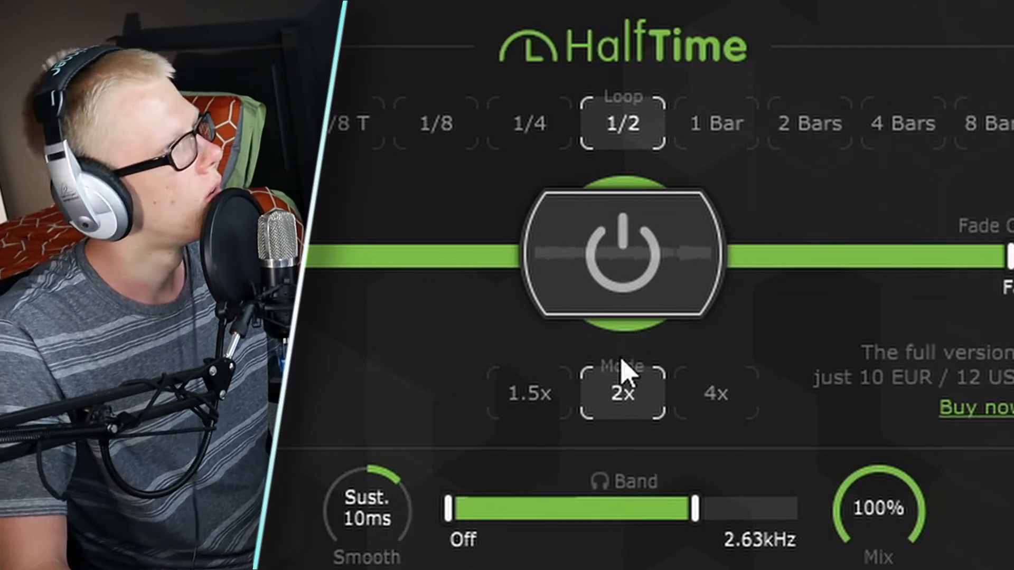
left_click_drag(692, 503, 666, 503)
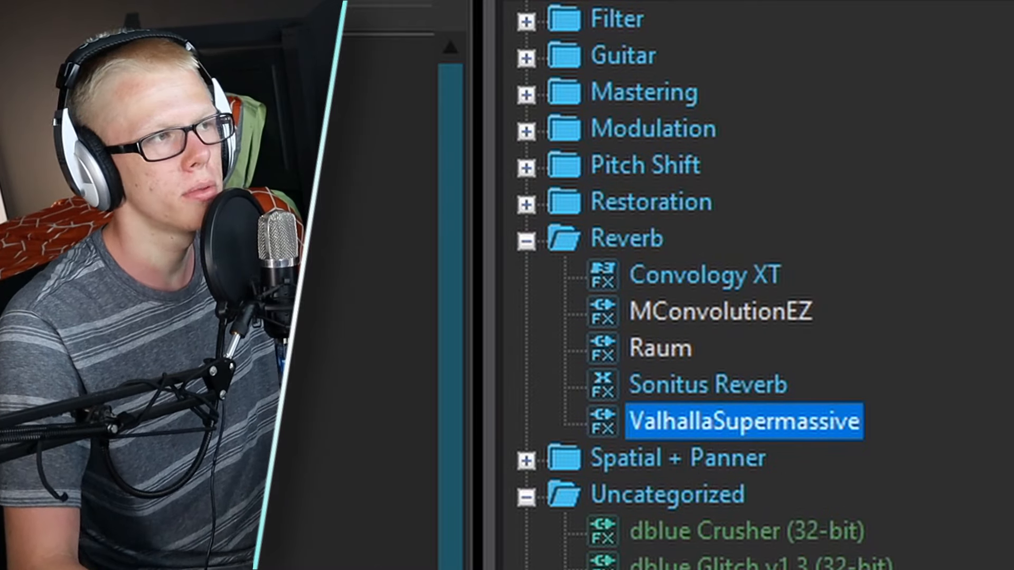
- Add ValhallaSupermassive to the melody track and audition presets at a lowered mix around 33-38%
double_click(744, 421)
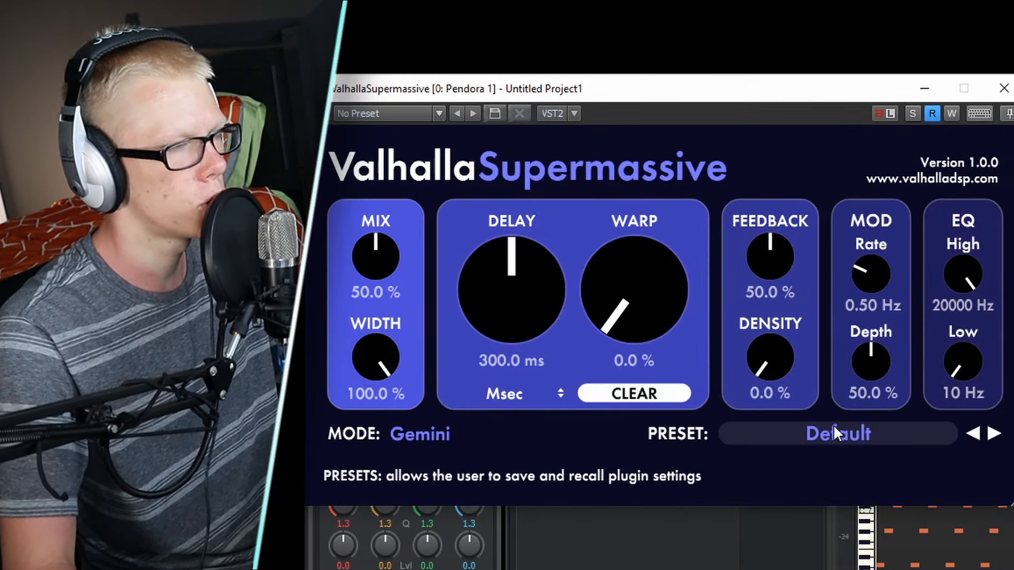
left_click(837, 433)
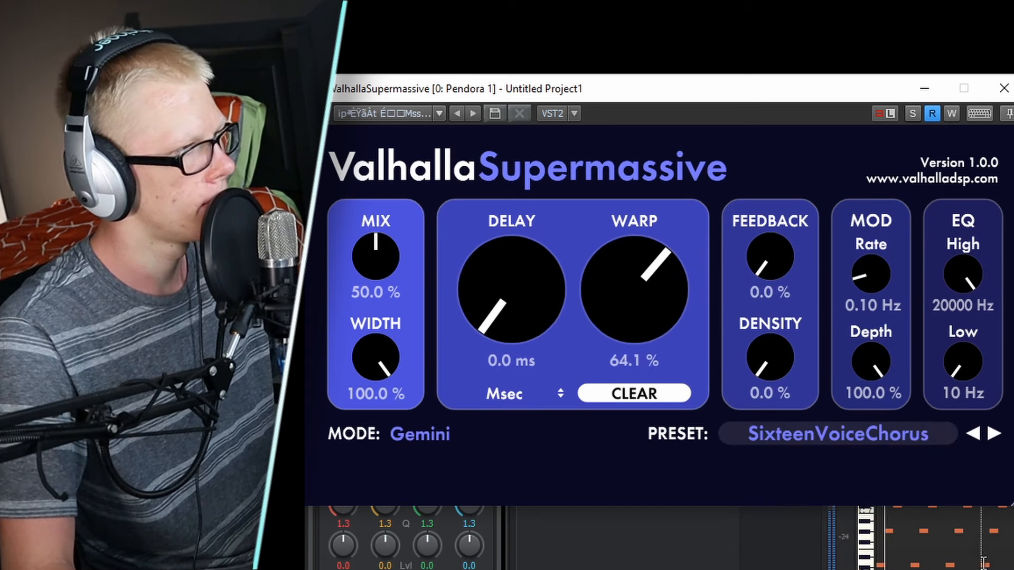
left_click_drag(375, 256, 375, 297)
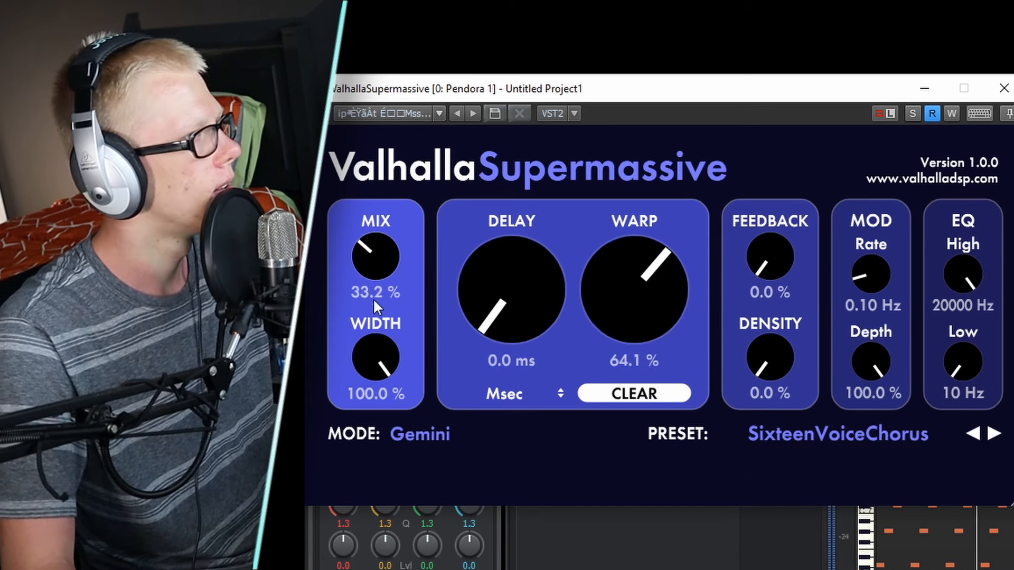
left_click_drag(375, 253, 376, 246)
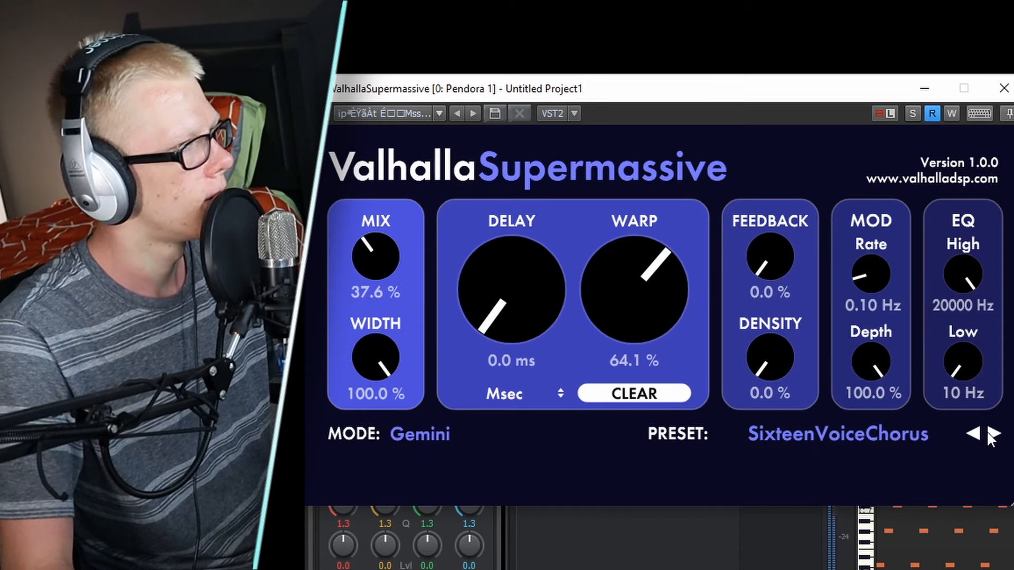
left_click(972, 433)
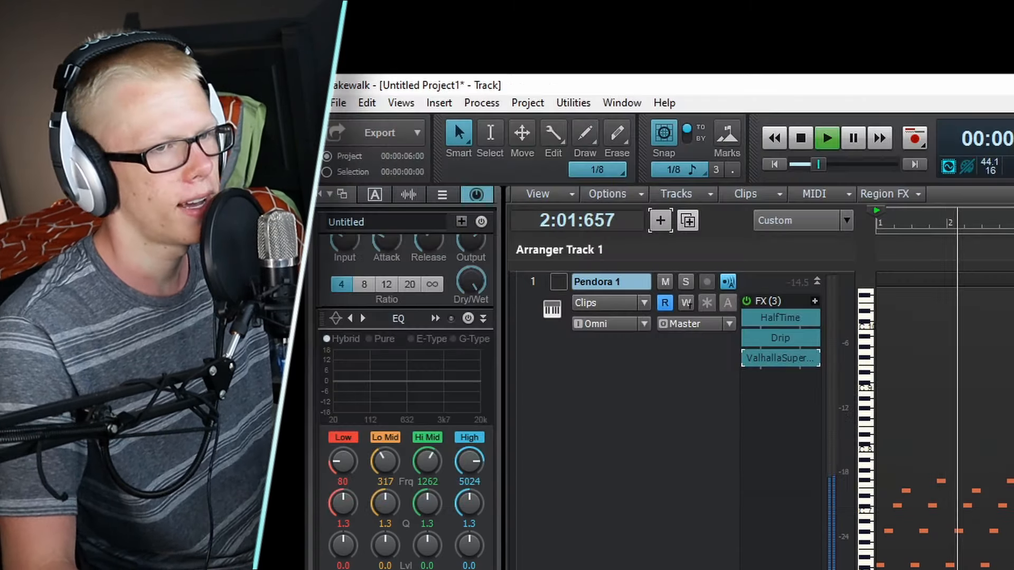
- Settle on the Forward Reverb preset with the mix reduced to about 27.6%
double_click(779, 359)
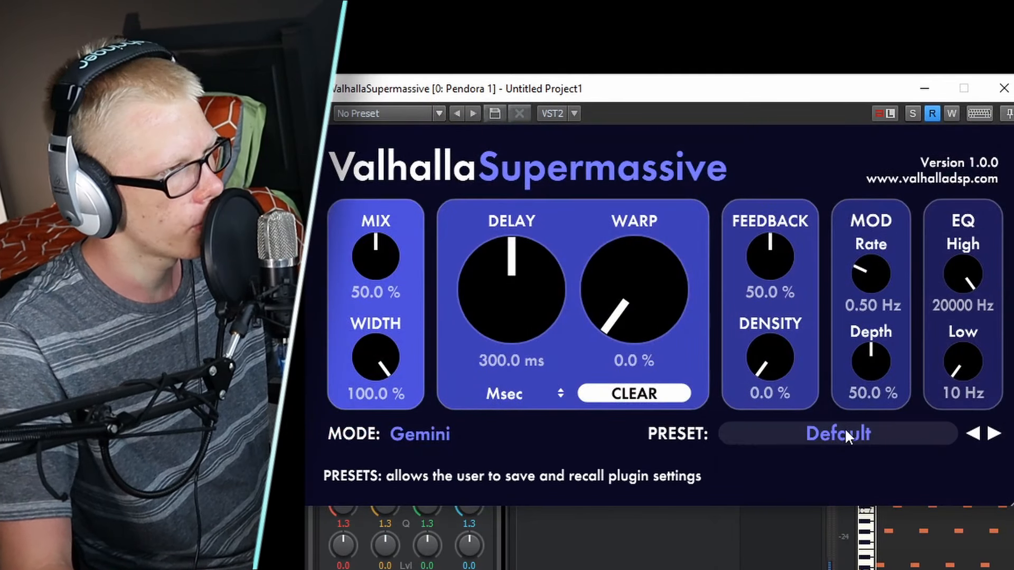
left_click(836, 434)
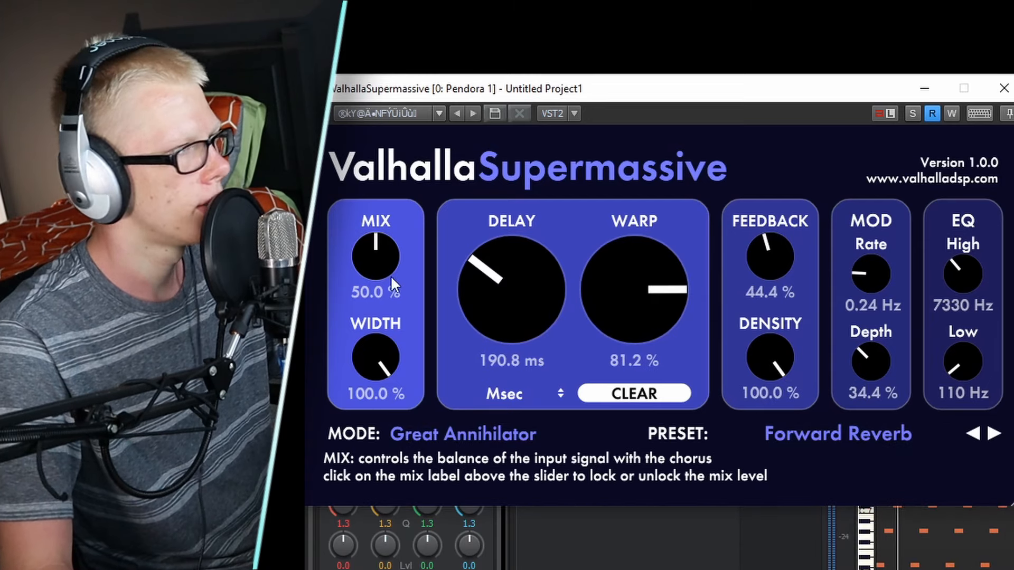
left_click_drag(376, 254, 375, 278)
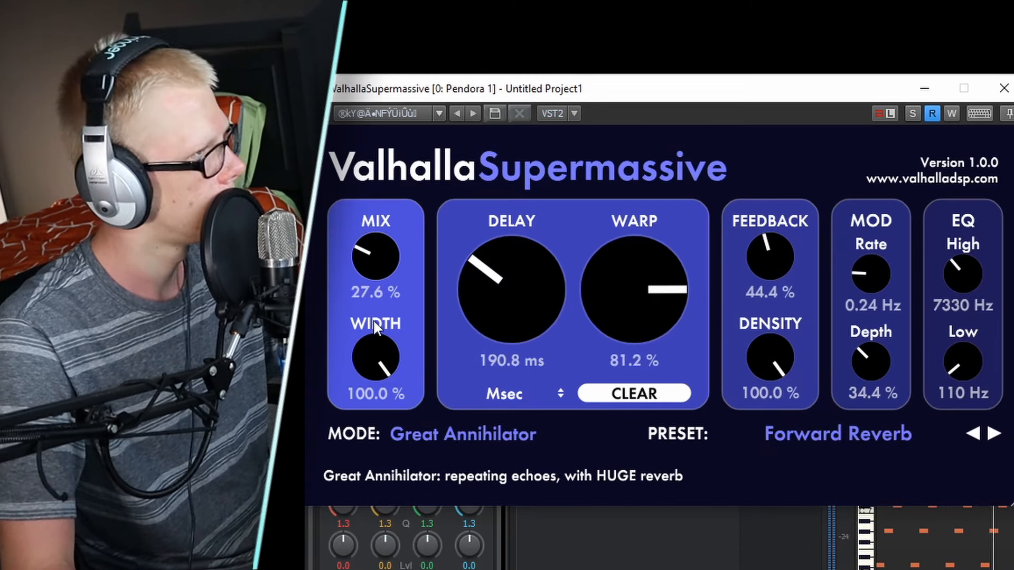
left_click_drag(375, 255, 375, 265)
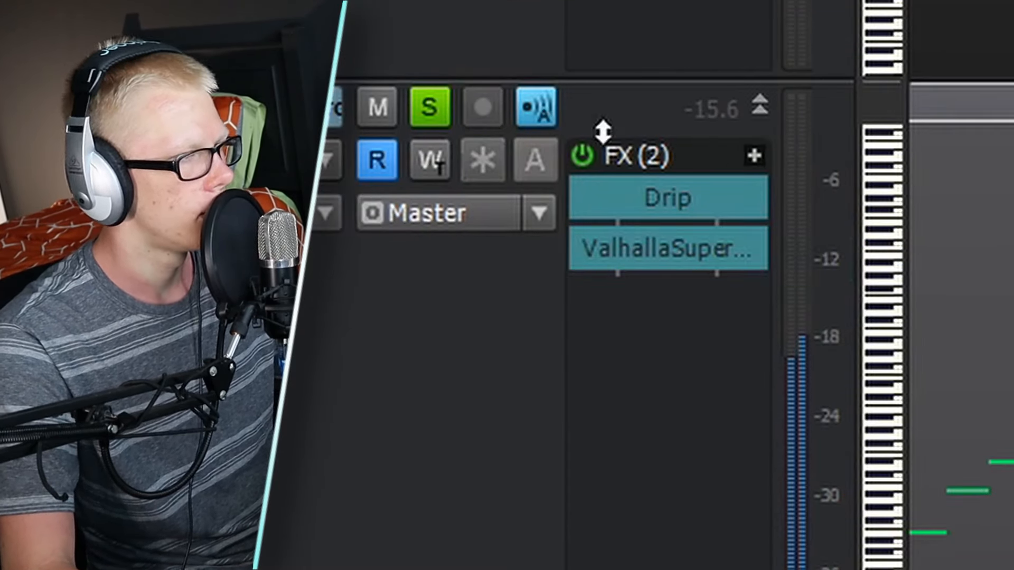
- Solo the second melody track, leaving Drip and ValhallaSupermassive as its only effects
left_click(752, 156)
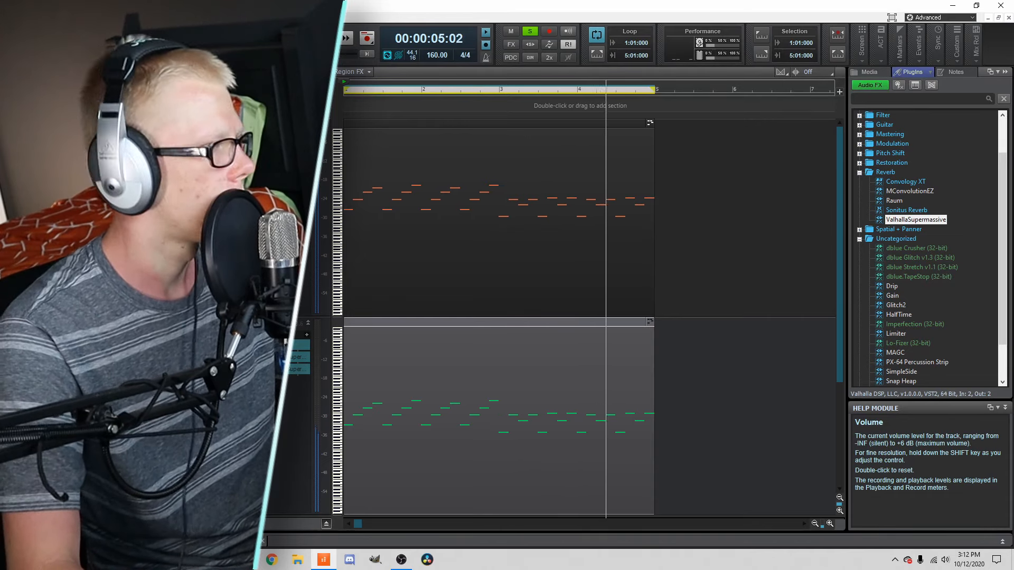
- Load a new instrument plugin and scan for its installed libraries
double_click(914, 219)
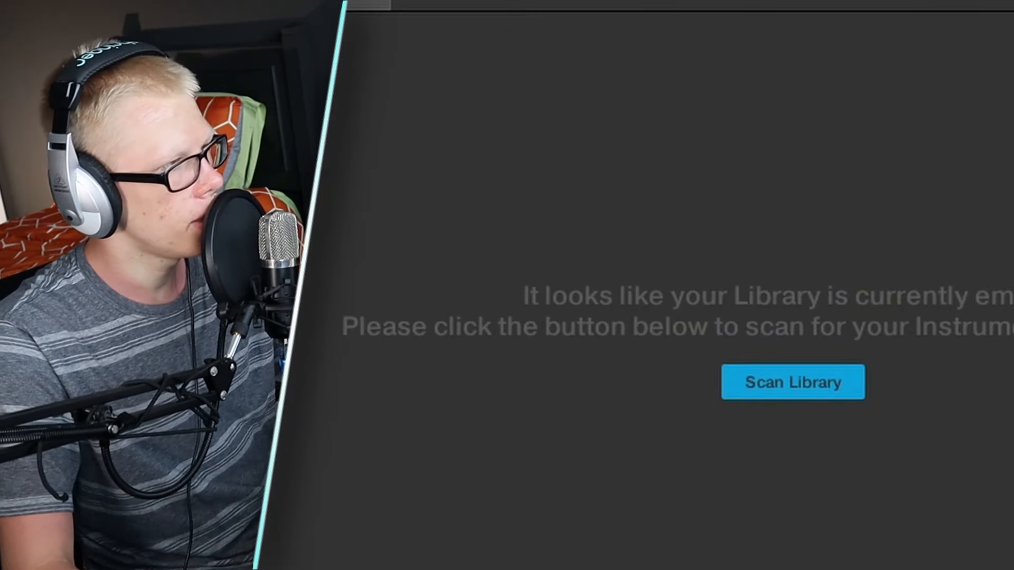
left_click(793, 380)
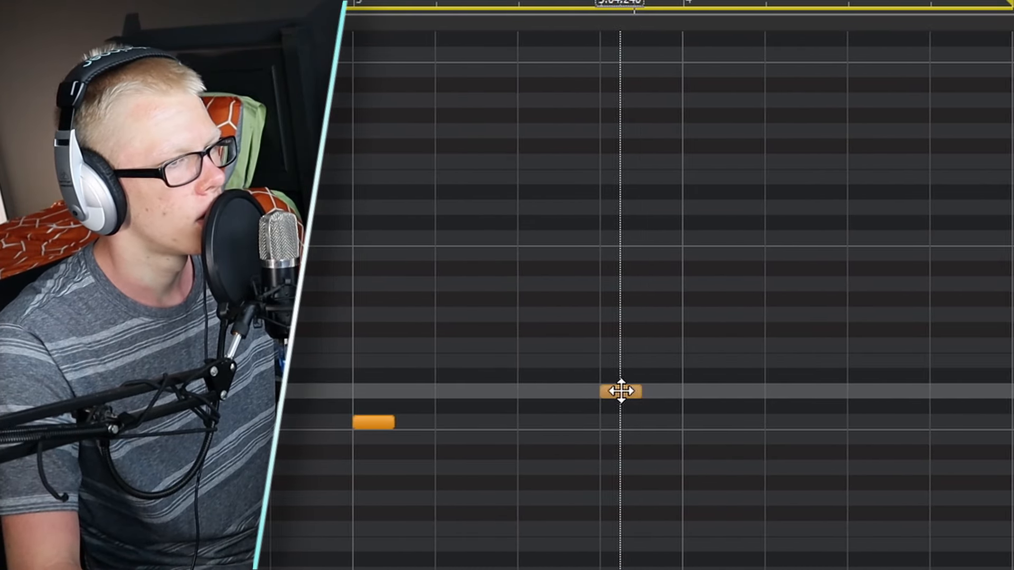
- Place short G#6 hi-hat notes on each beat and off-beat across bar 1
left_click(854, 385)
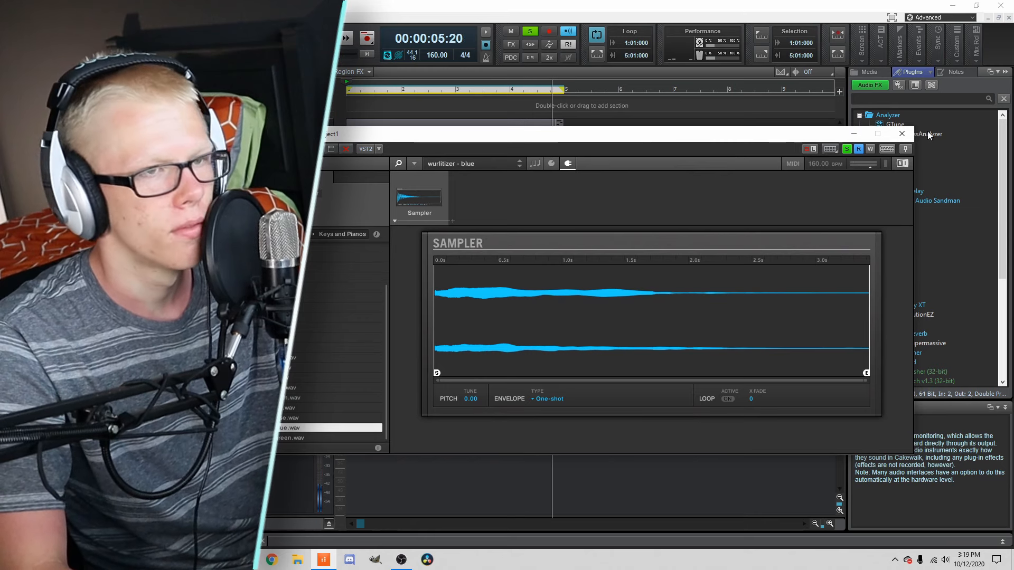
left_click(901, 134)
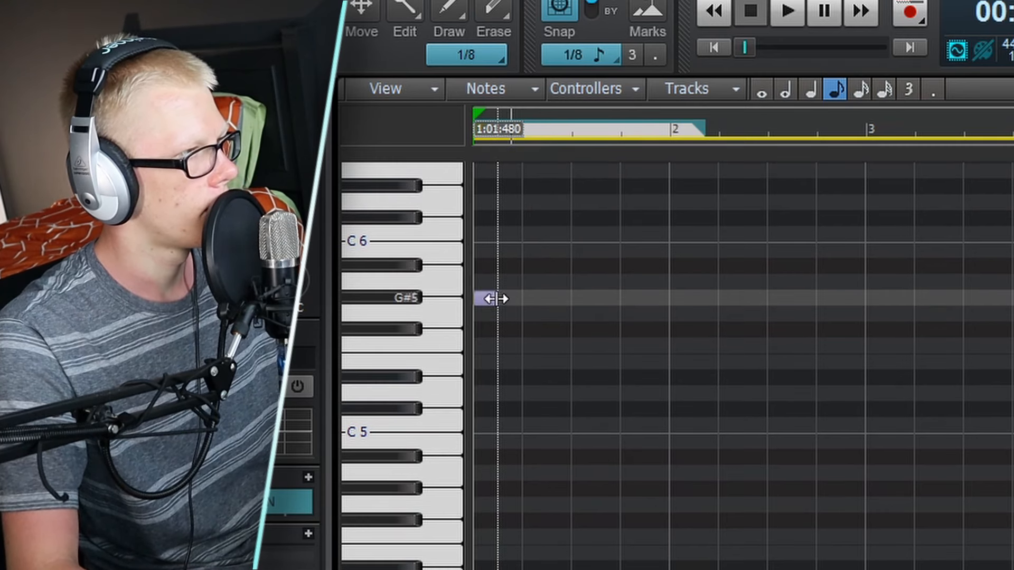
left_click(787, 12)
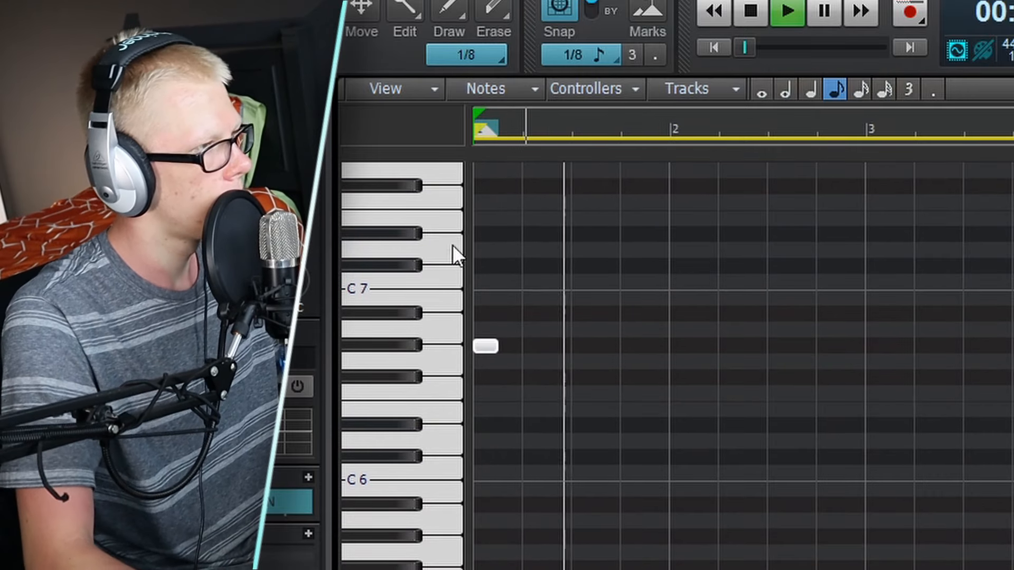
left_click(621, 346)
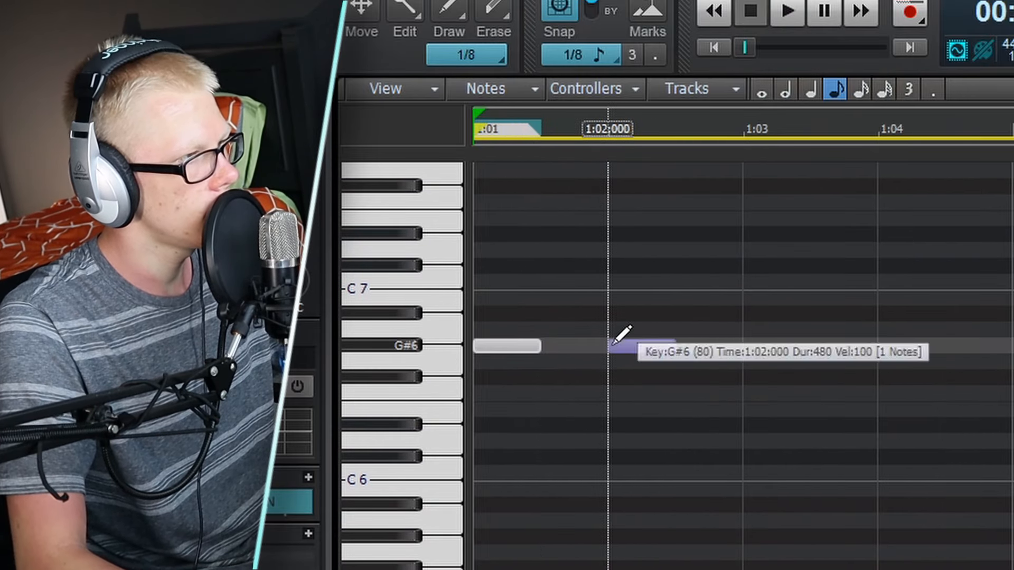
left_click(787, 12)
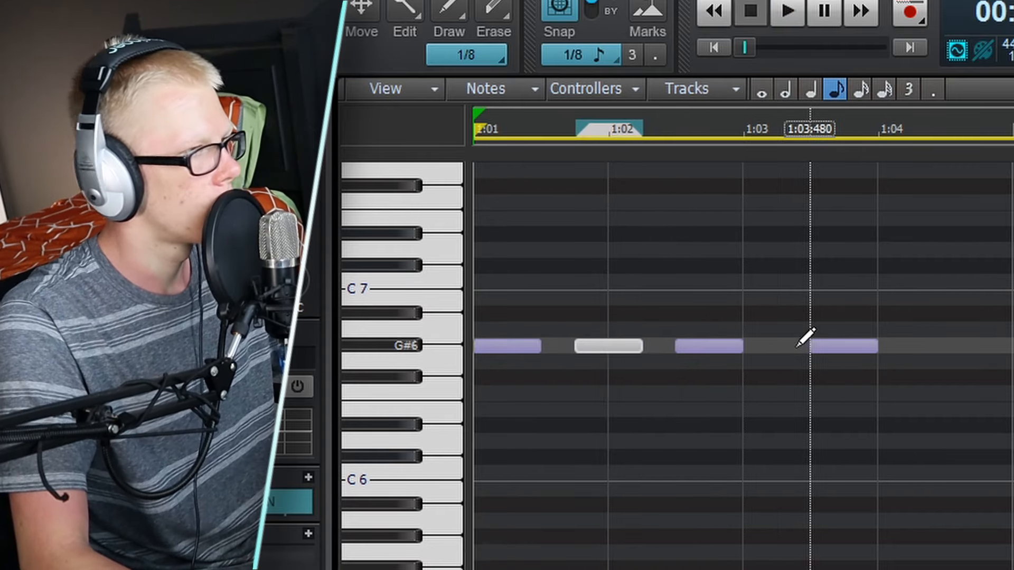
left_click_drag(604, 346, 805, 346)
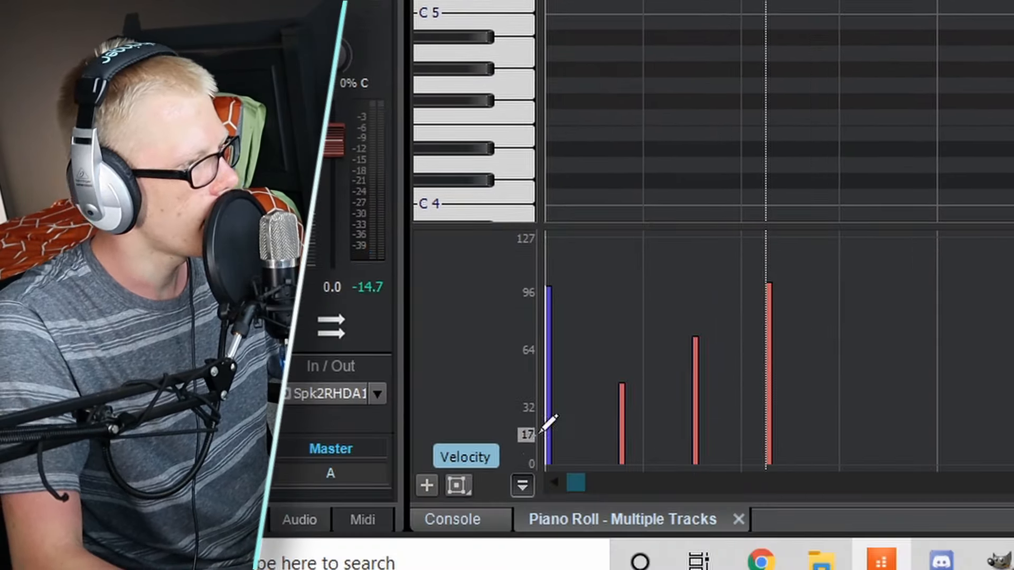
- Lower the first hi-hat note's velocity so the hits vary in loudness
left_click_drag(768, 288, 768, 266)
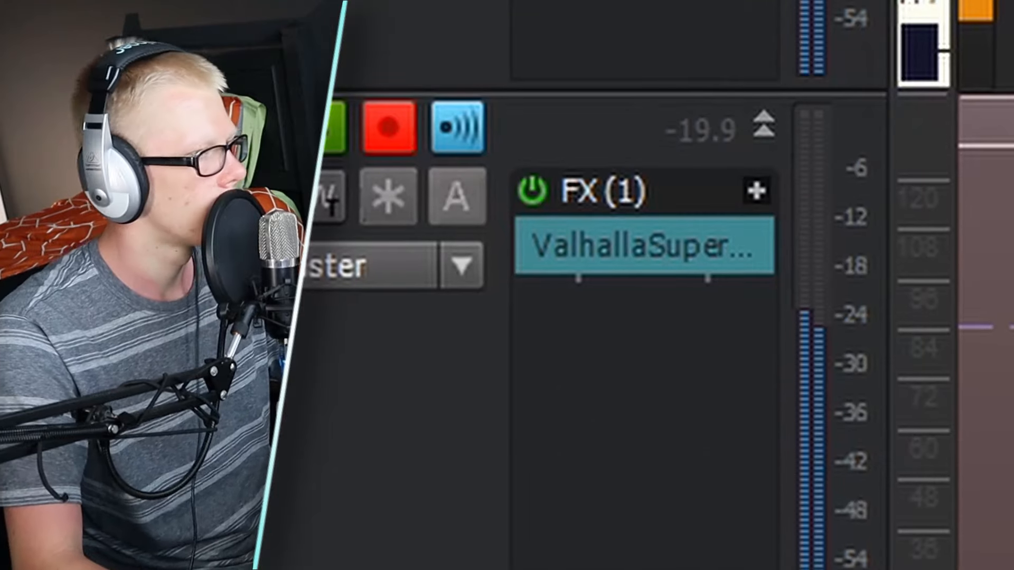
- Insert the Valhalla reverb into the track's FX rack
left_click(754, 191)
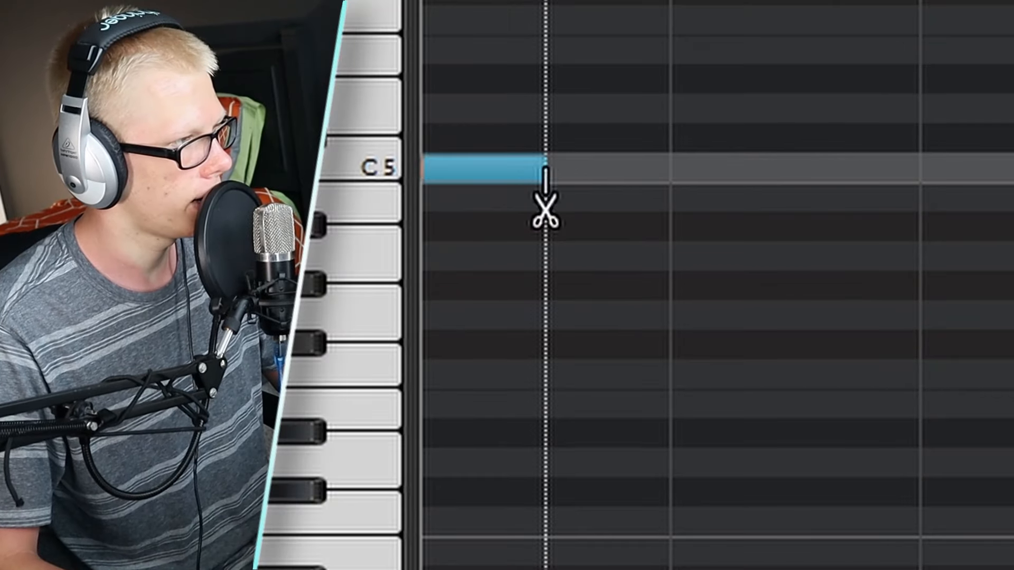
- Split the long C5 note at the beat line and add a note on the G#4 row
left_click(544, 207)
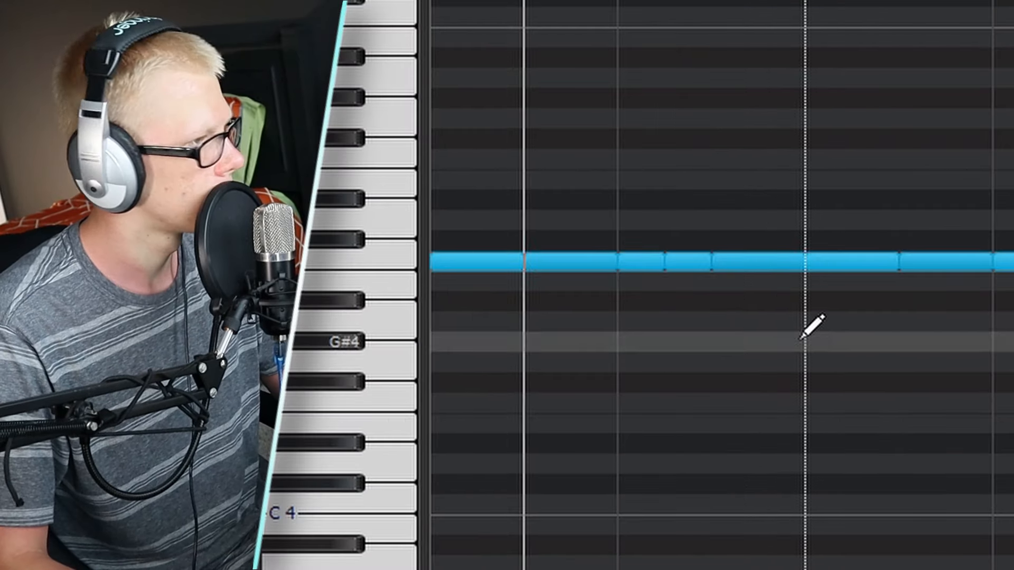
left_click(703, 278)
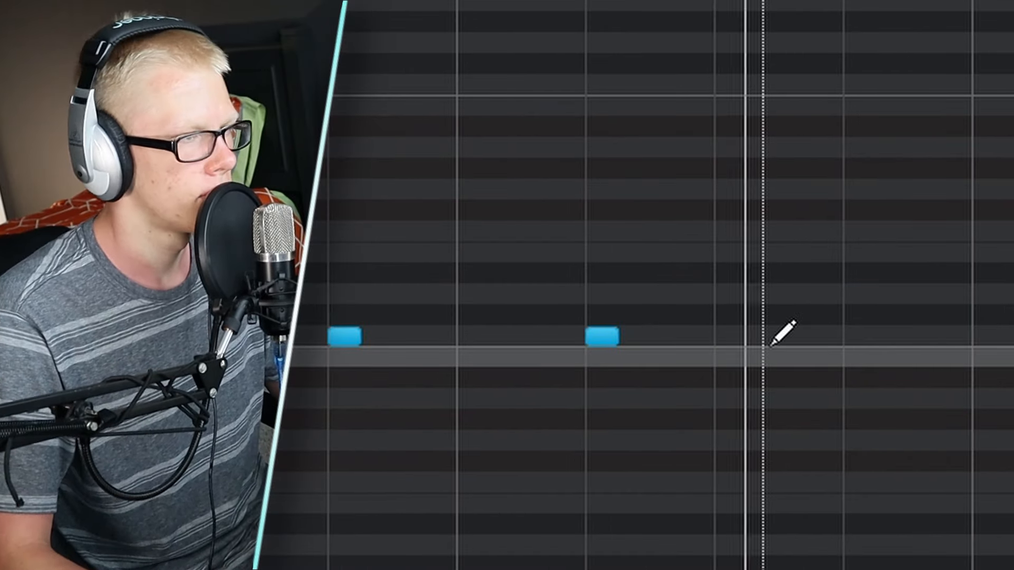
- Add a snare note after the bar line and nudge it slightly later
left_click(682, 337)
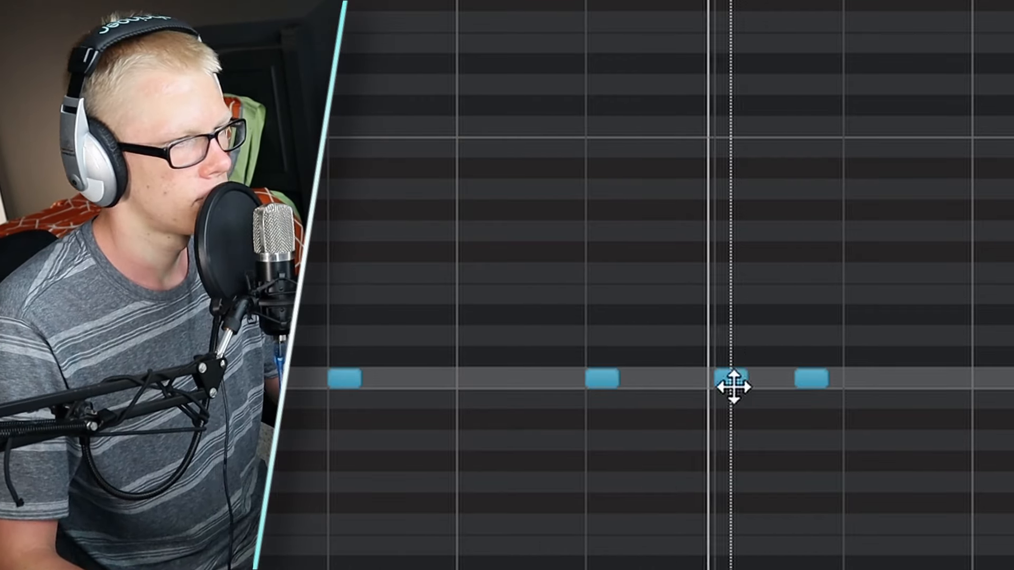
left_click_drag(731, 378, 796, 378)
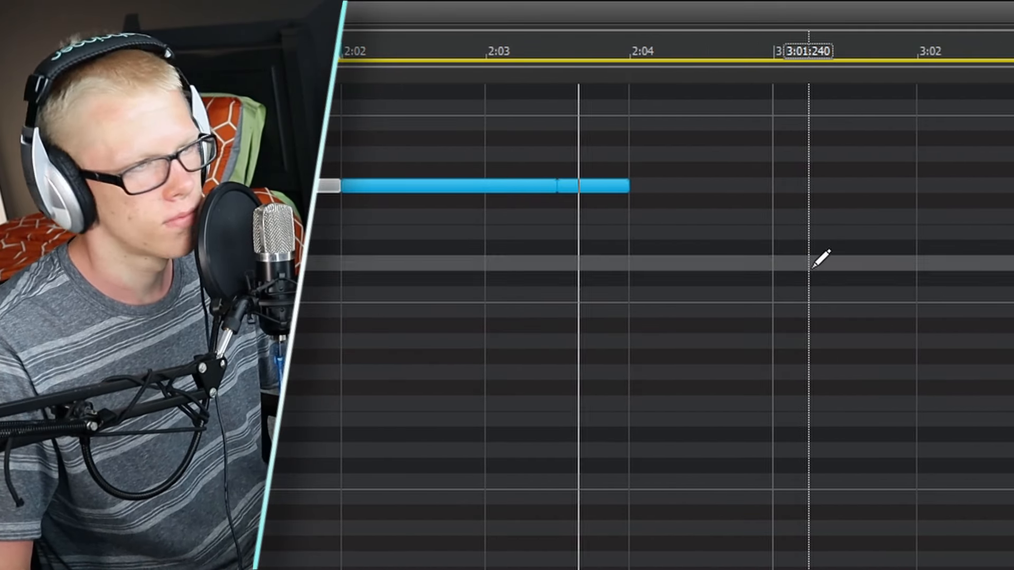
- Draw long 808 bass notes on different pitches across bars 2–3
left_click(835, 248)
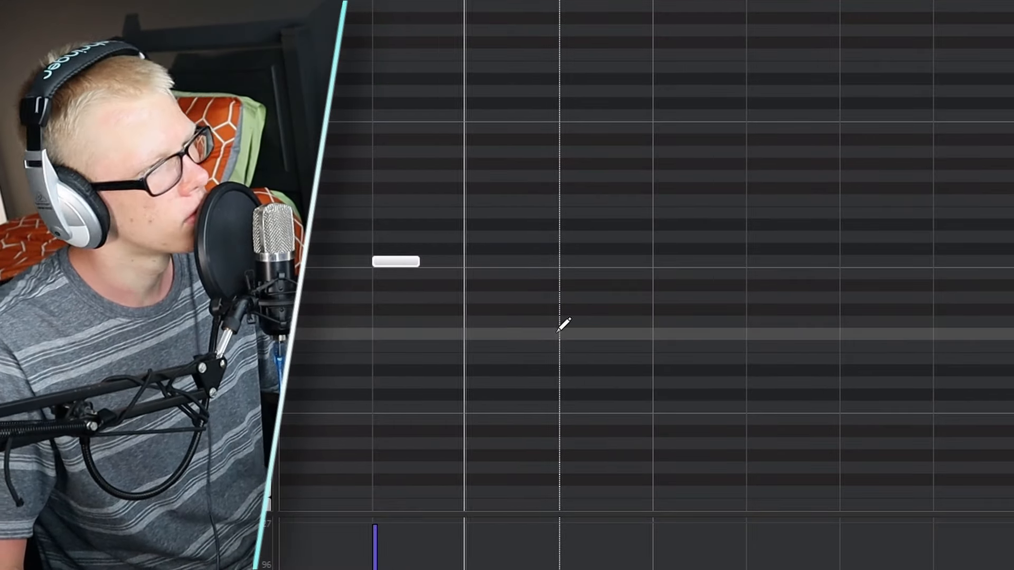
left_click(918, 321)
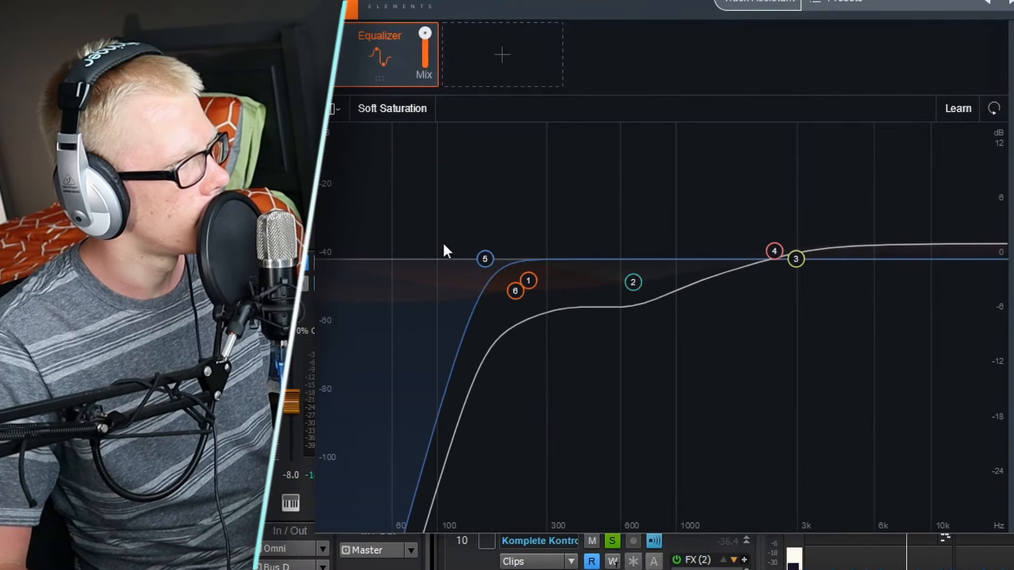
- Shape band 6 into a broad -7 dB dip and settle it around 167 Hz
left_click_drag(515, 291, 513, 340)
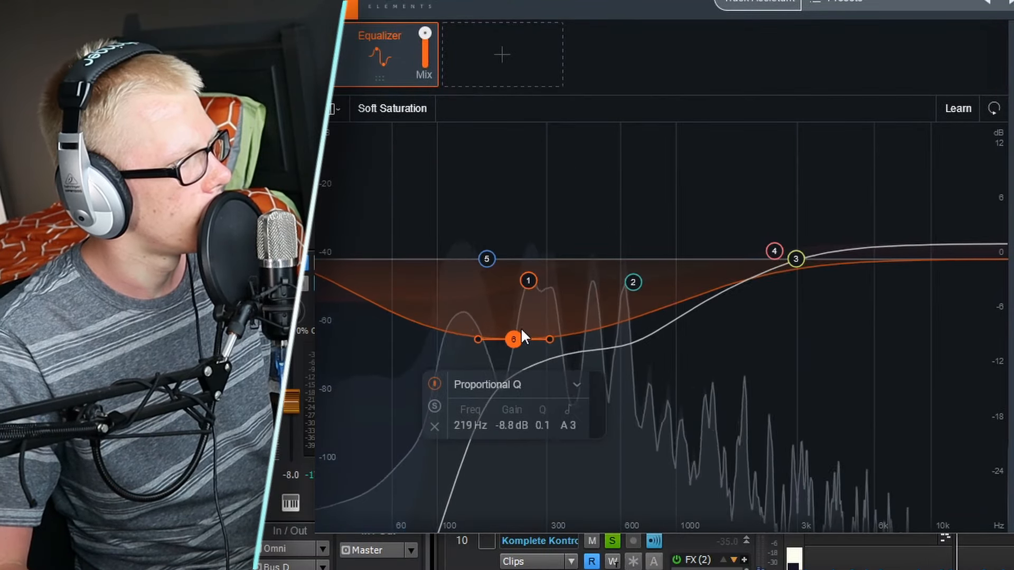
left_click_drag(512, 340, 485, 323)
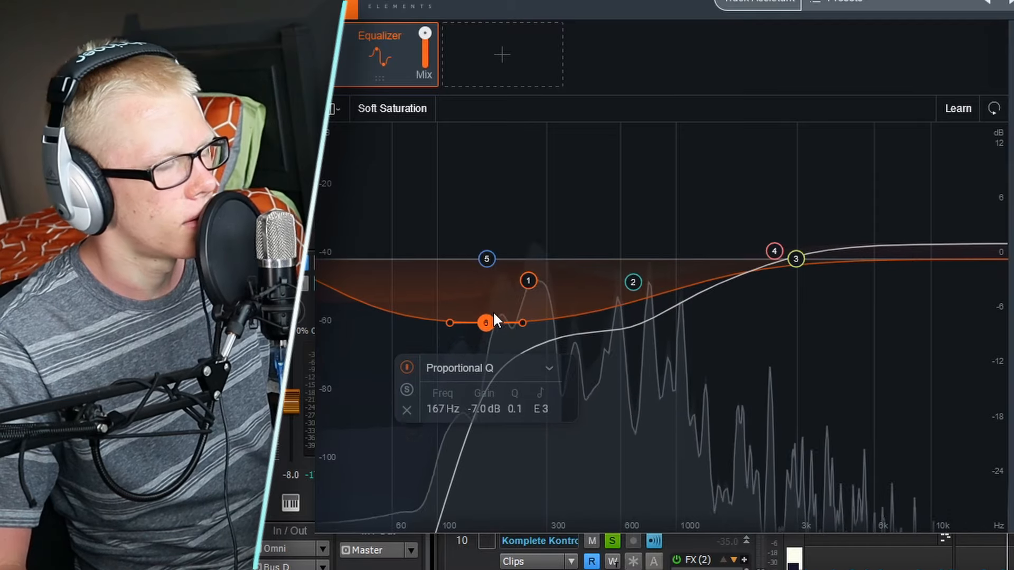
left_click_drag(485, 323, 469, 322)
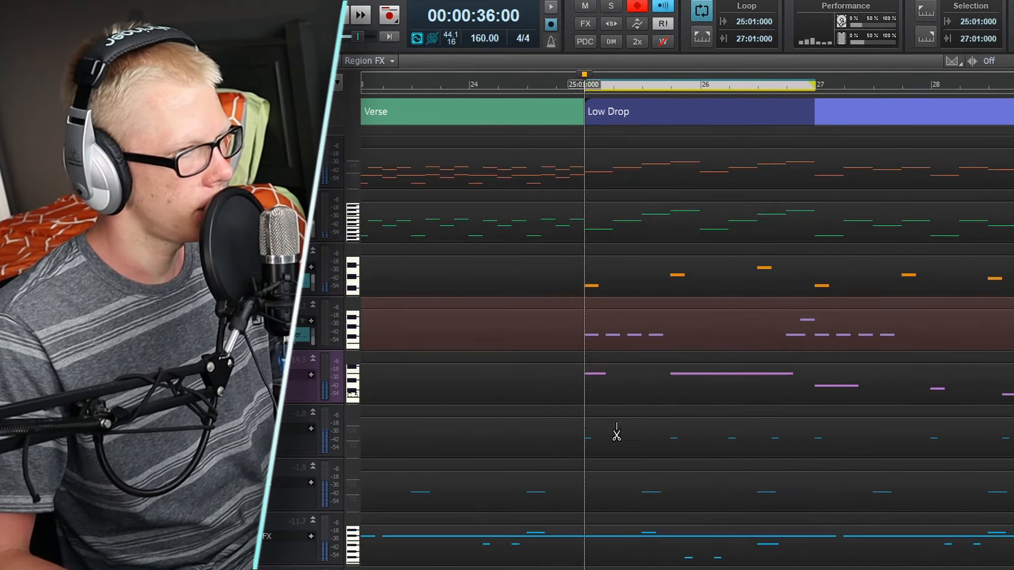
- Scroll the Track view to reach the clips for the Verse and Low Drop sections
scroll("down", 3)
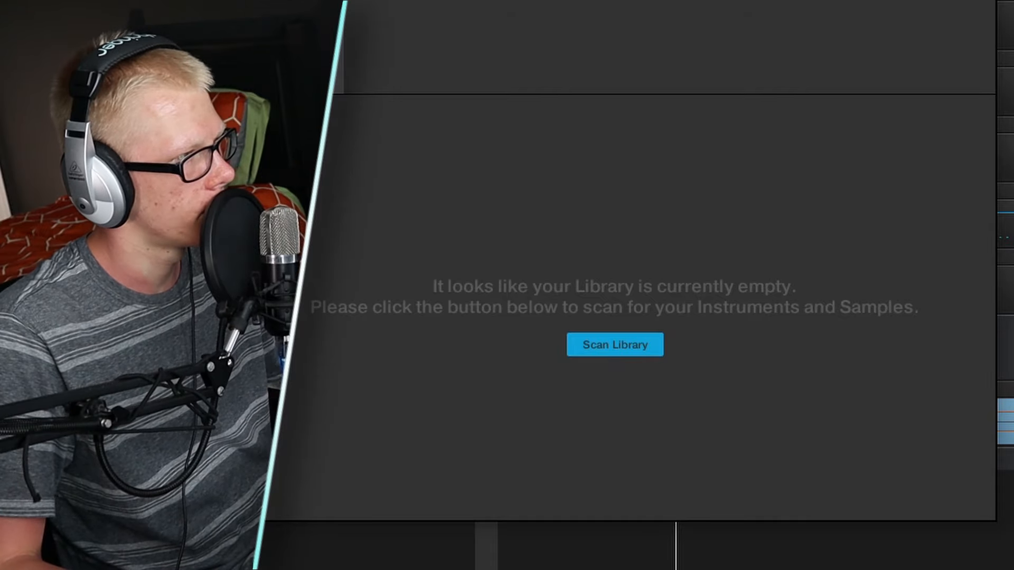
- Show the Komplete Kontrol sampler with the loaded one-shot waveform and looping on
left_click(613, 344)
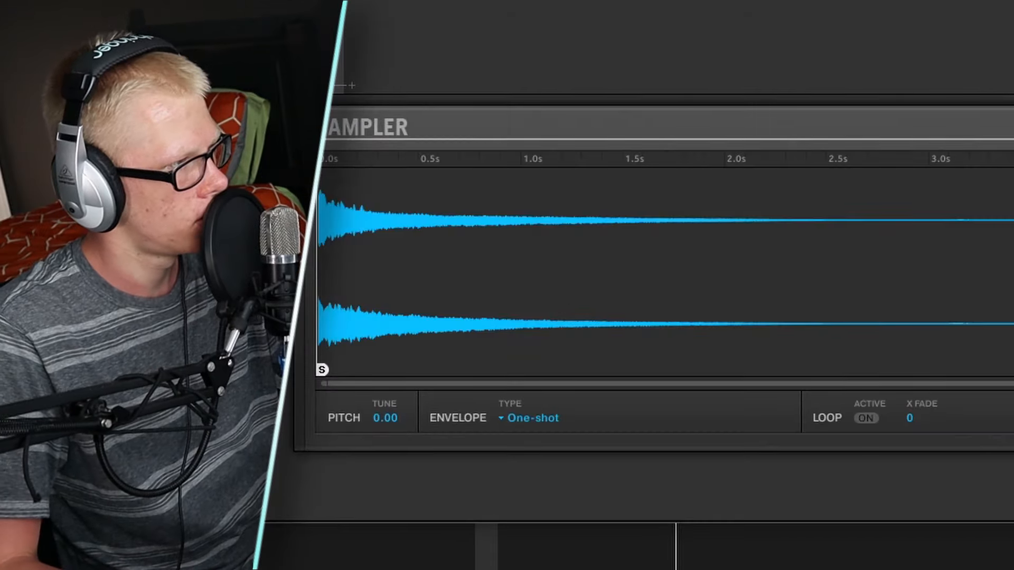